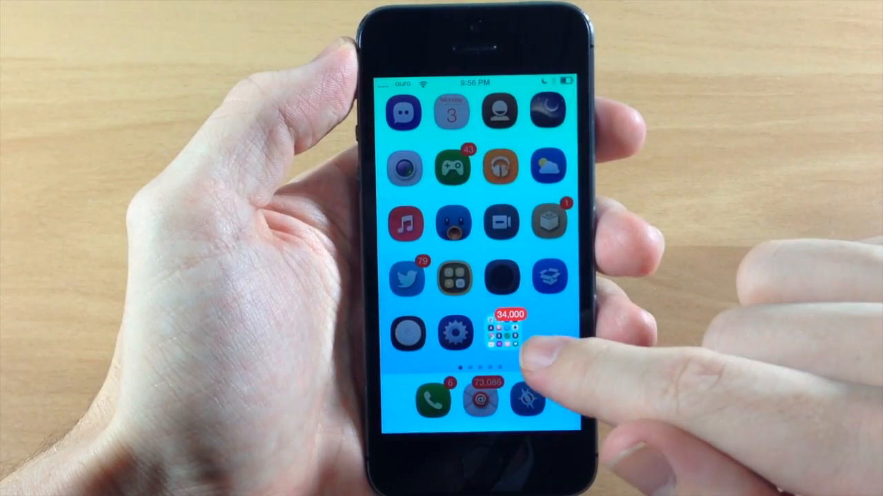
Step: Open the Settings app from the home screen
left_click(504, 336)
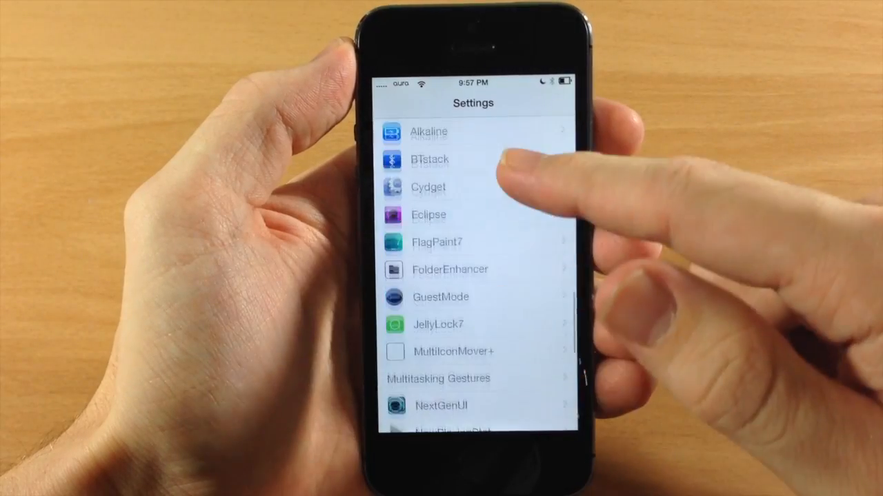
Step: In GuestMode, turn on the Guest Button (Right) and Swipe Right (Past Passcode) entry methods
left_click(441, 297)
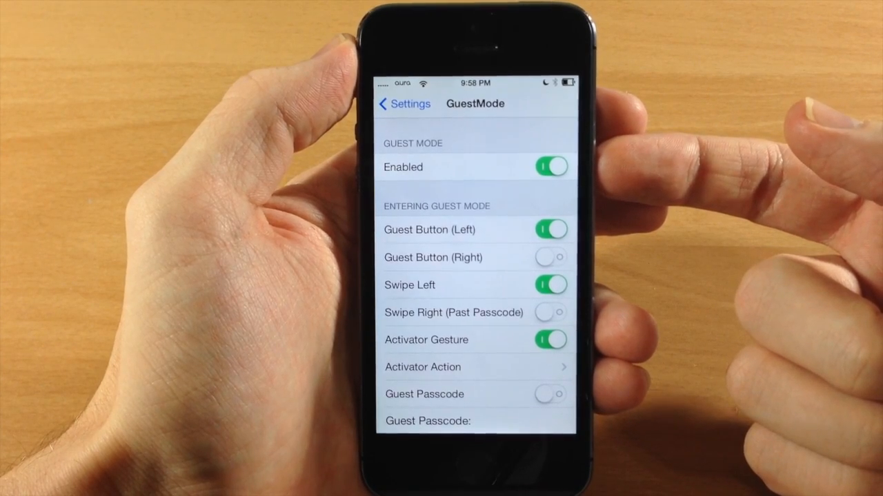
scroll("down", 3)
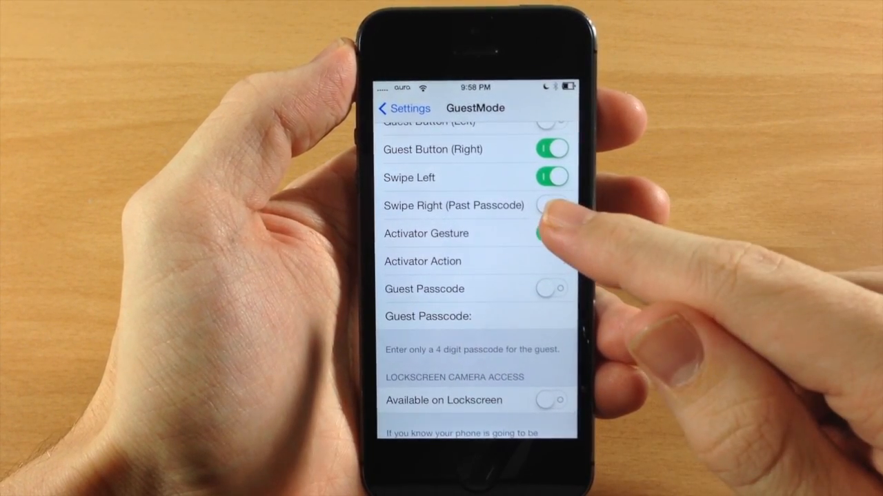
left_click(550, 233)
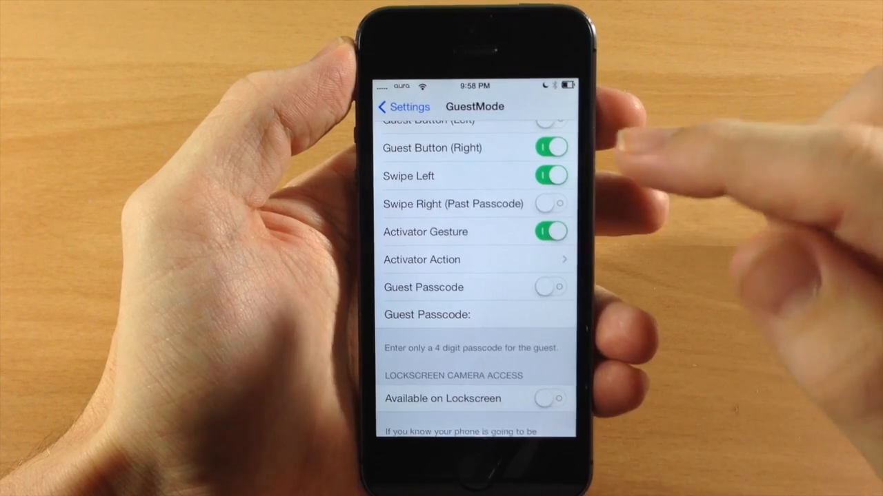
left_click(550, 204)
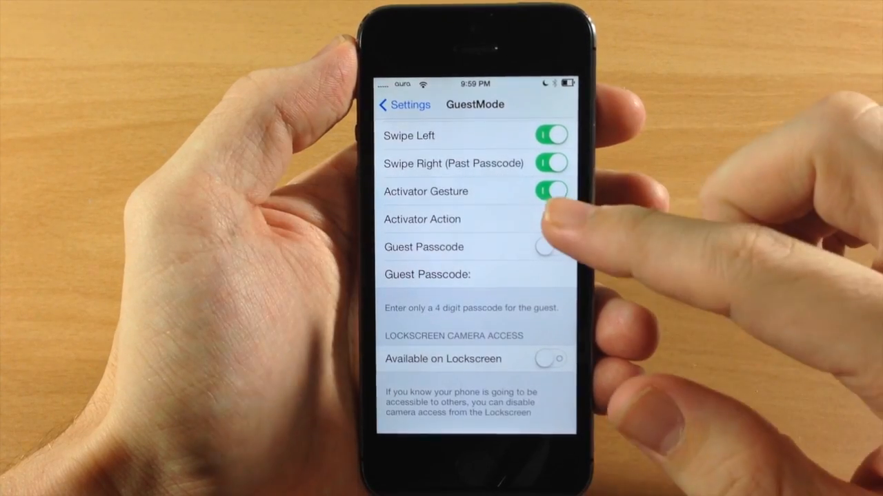
left_click(421, 220)
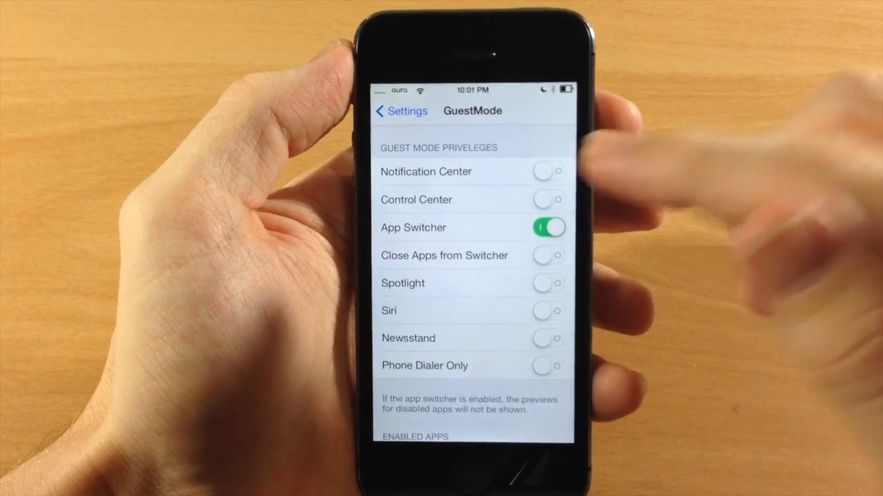
Step: Allow guests to use Notification Center, with App Switcher staying allowed
left_click(548, 171)
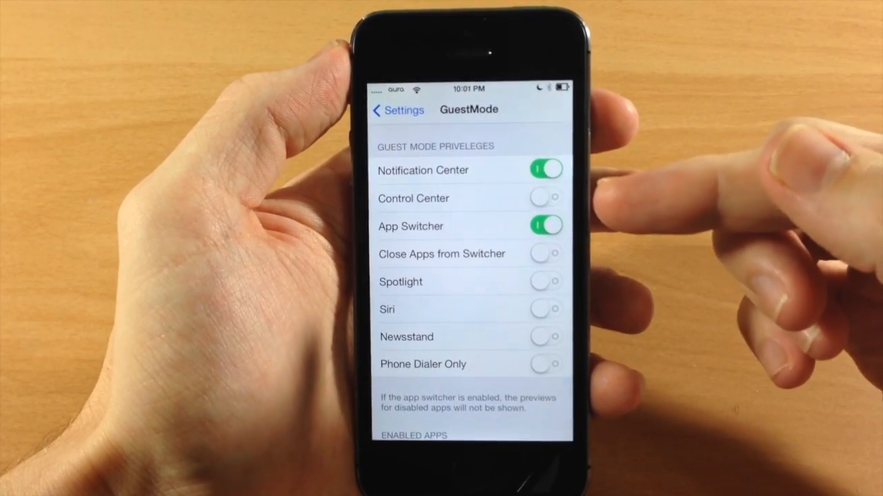
left_click(545, 198)
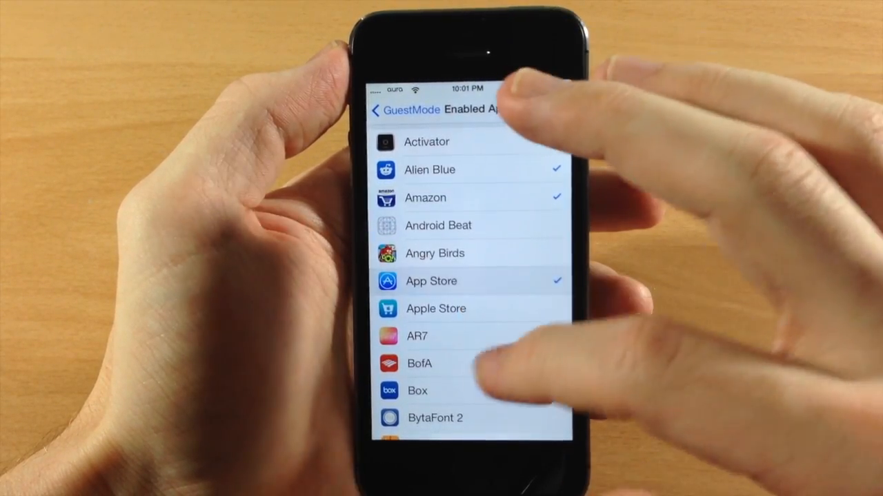
Step: Tick Flappy Bird in the Enabled Apps list so guests can use it
scroll("up", 3)
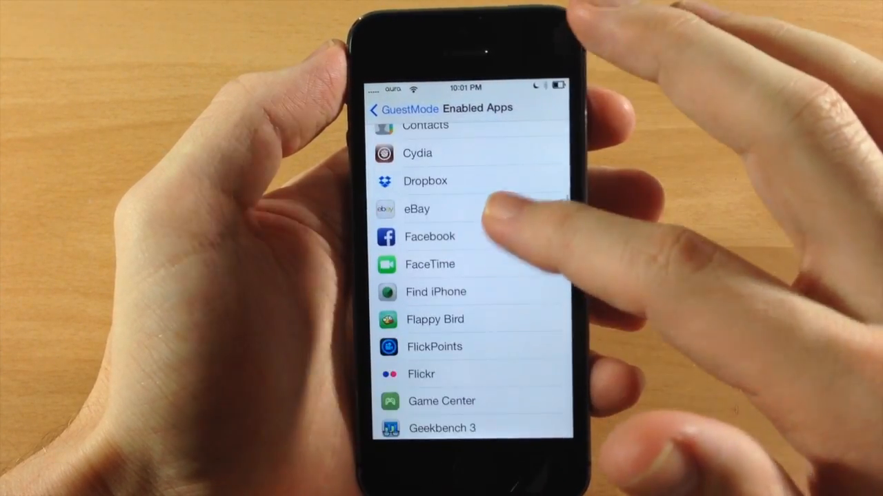
left_click(435, 314)
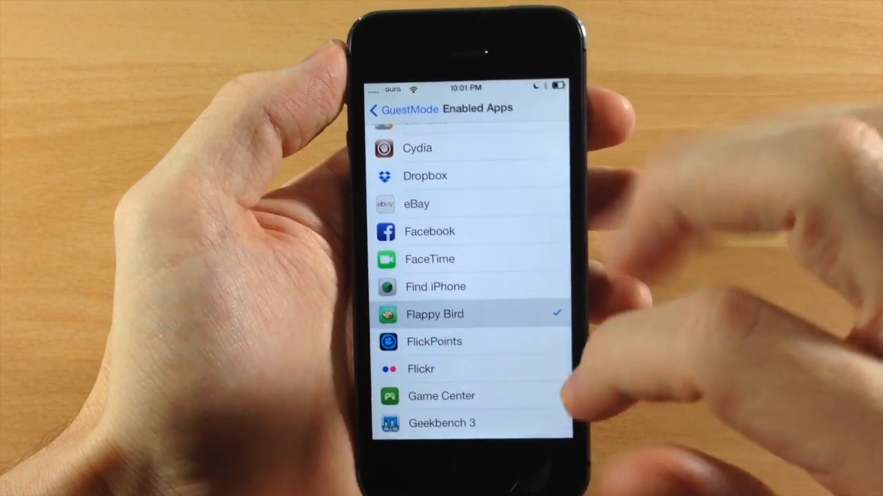